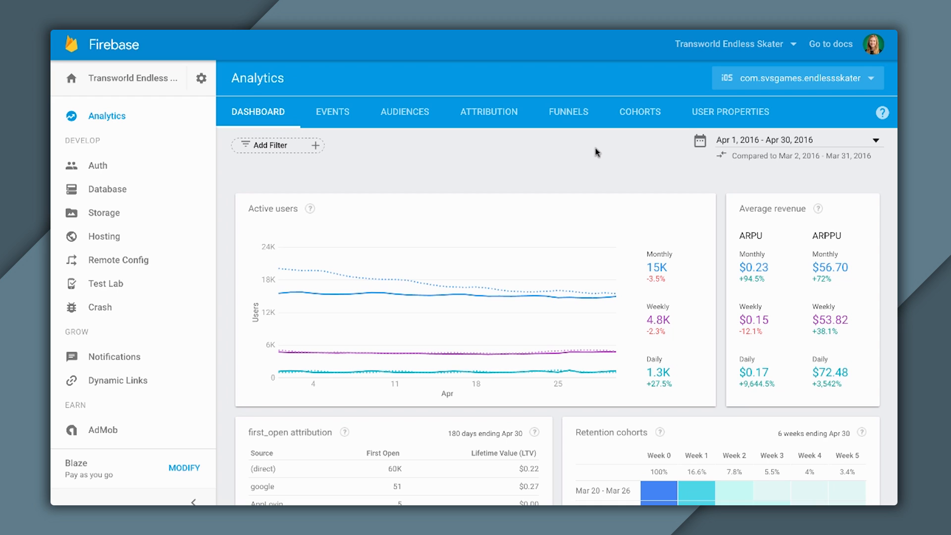
mouse_move(489, 113)
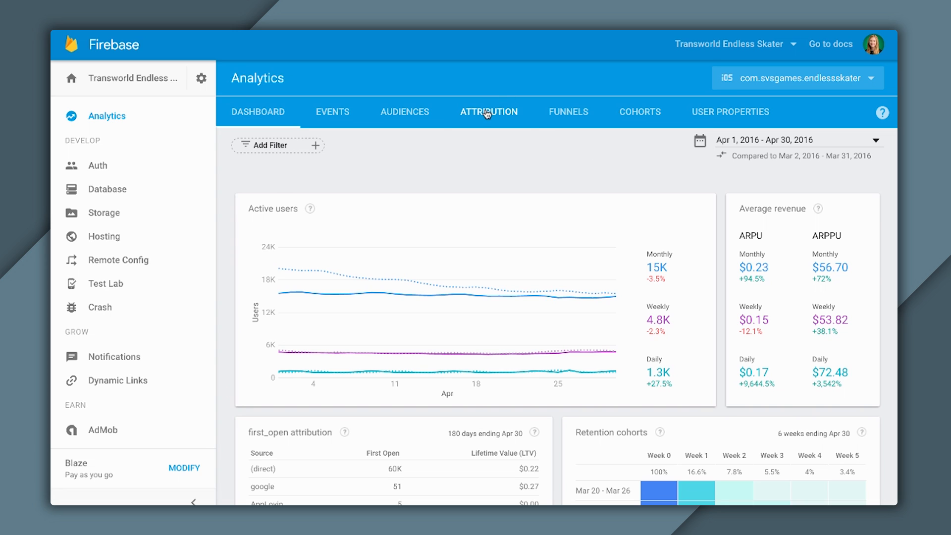
- View the Attribution report listing first_open and in_app_purchase as conversion events
left_click(489, 112)
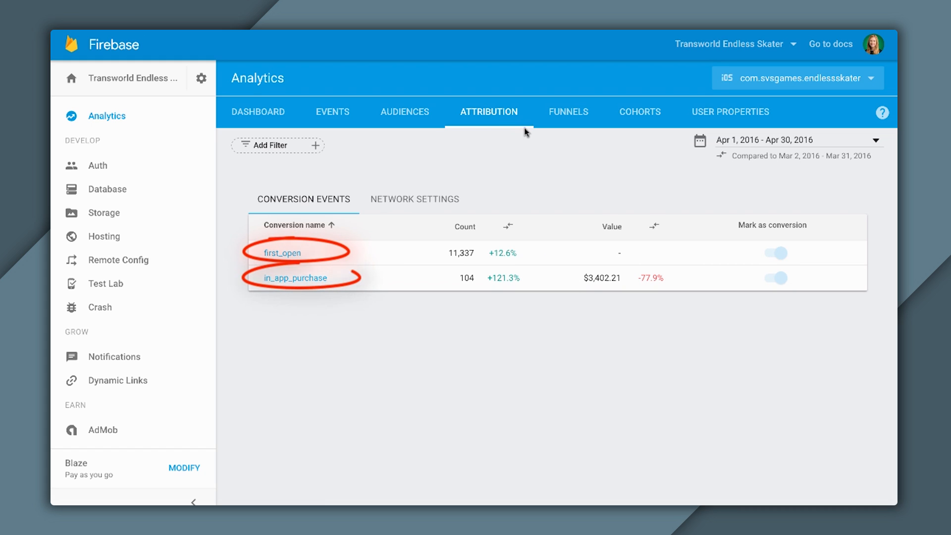
mouse_move(574, 164)
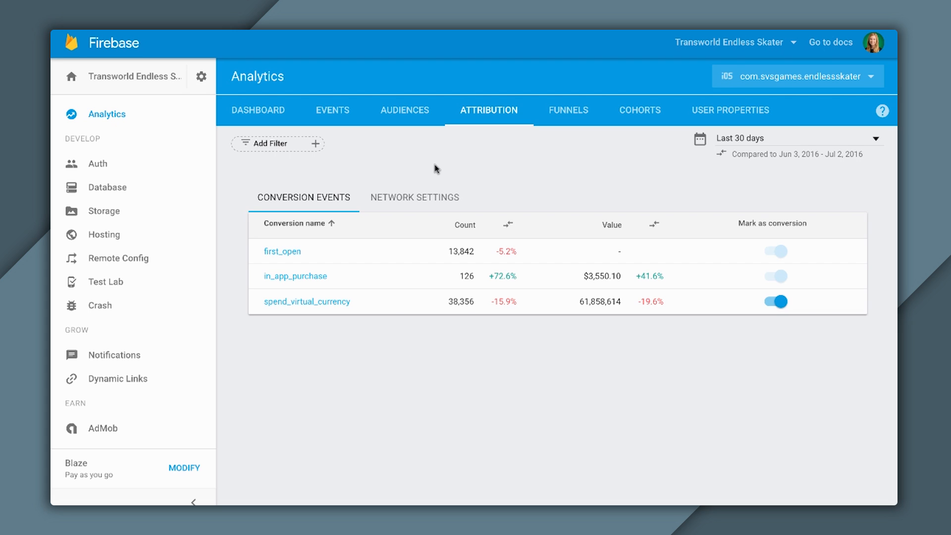
mouse_move(201, 77)
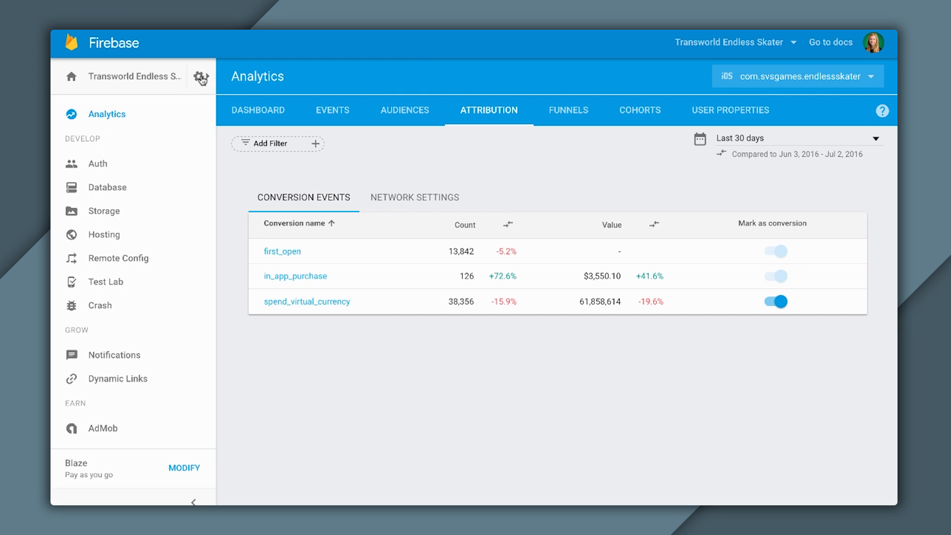
- Reach the AdWords Manage Linking page via Project settings > Account Linking
left_click(201, 76)
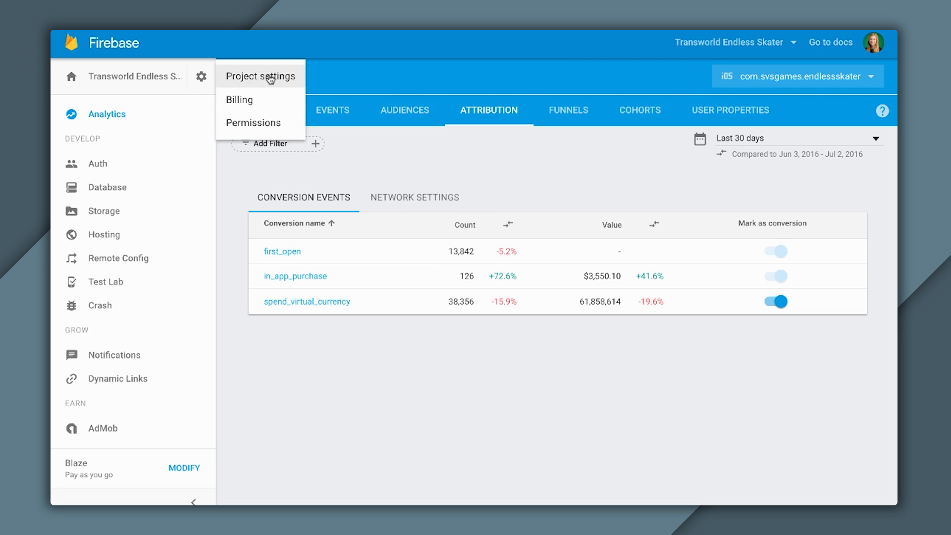
left_click(261, 76)
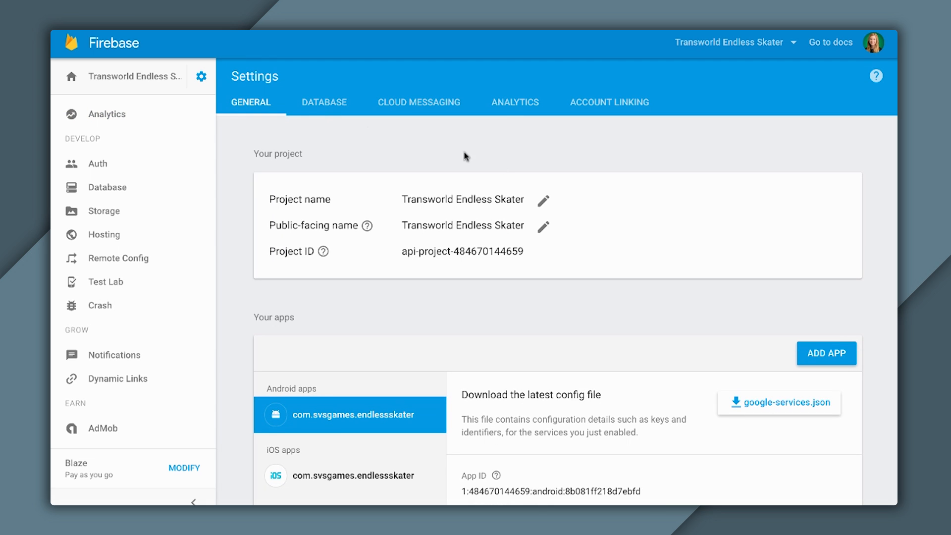
mouse_move(613, 101)
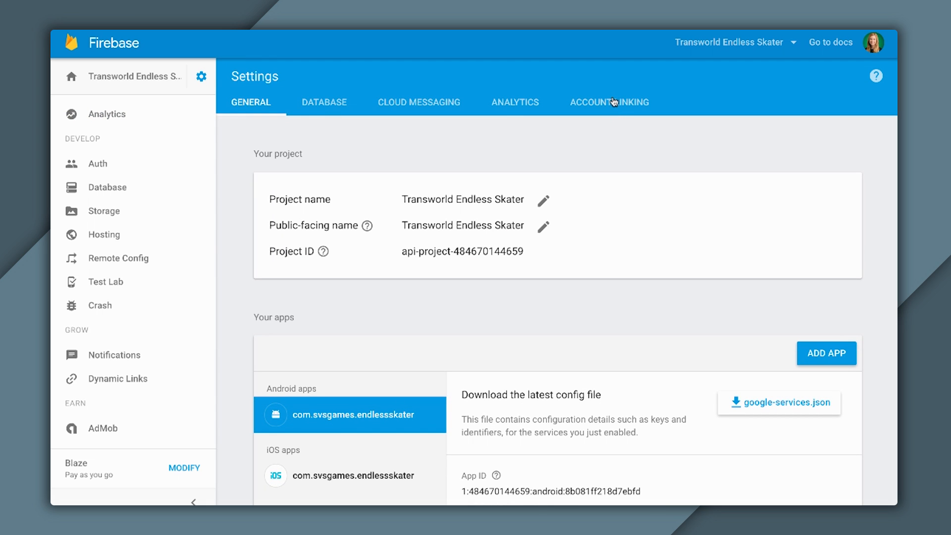
left_click(610, 102)
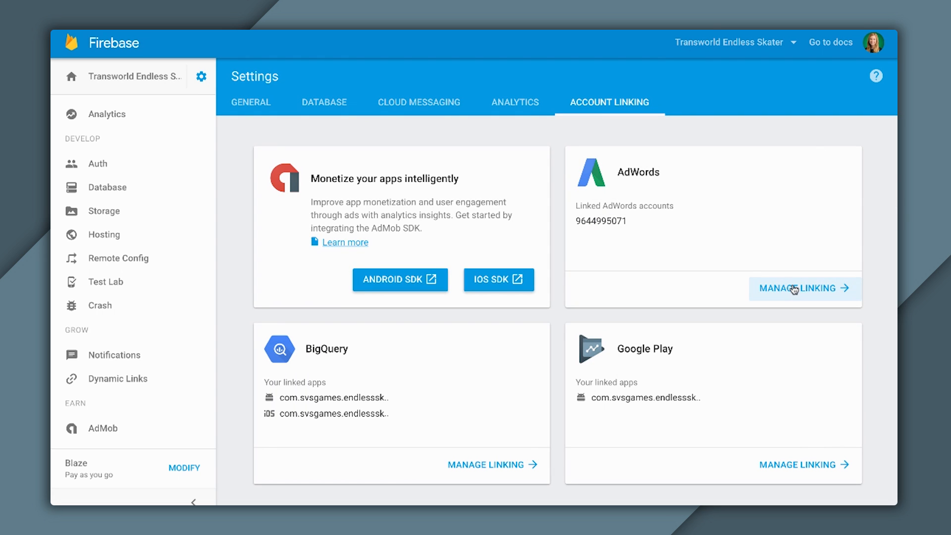
left_click(803, 289)
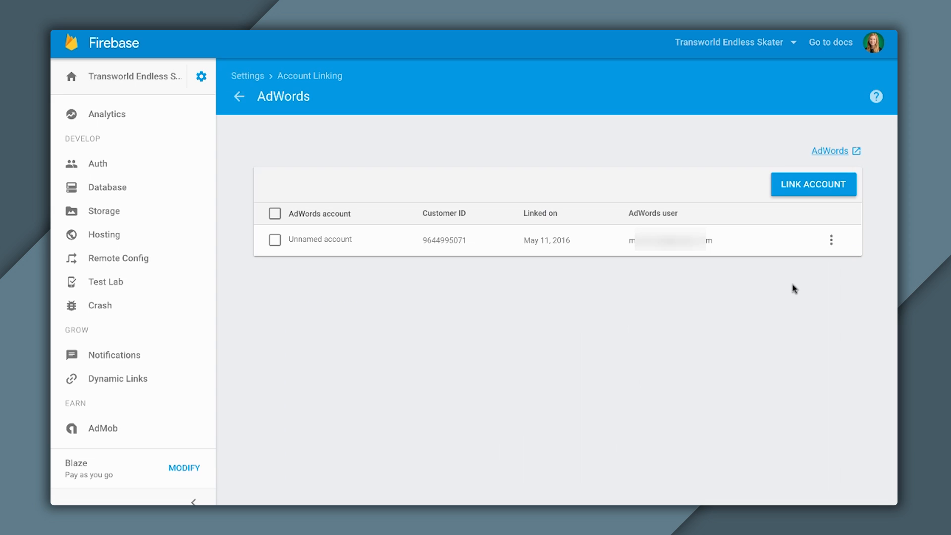
mouse_move(773, 302)
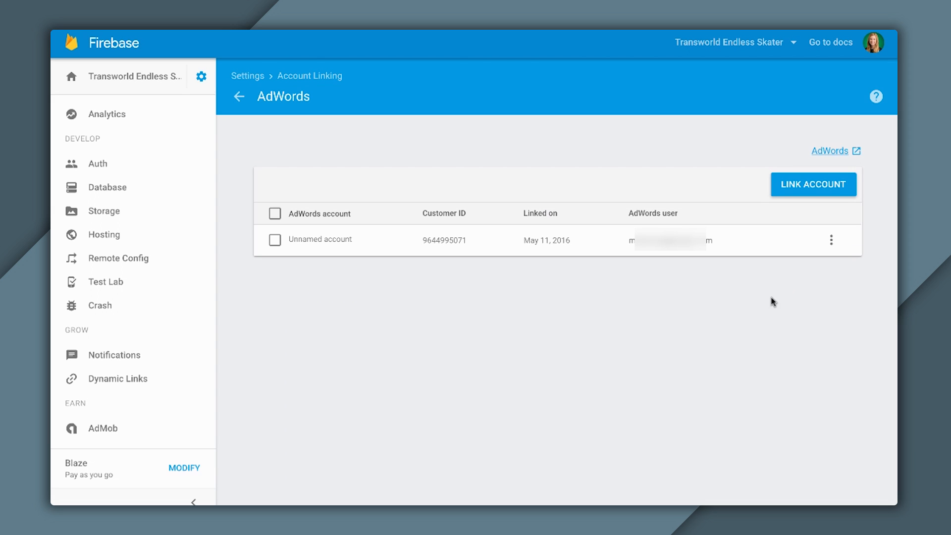
mouse_move(376, 336)
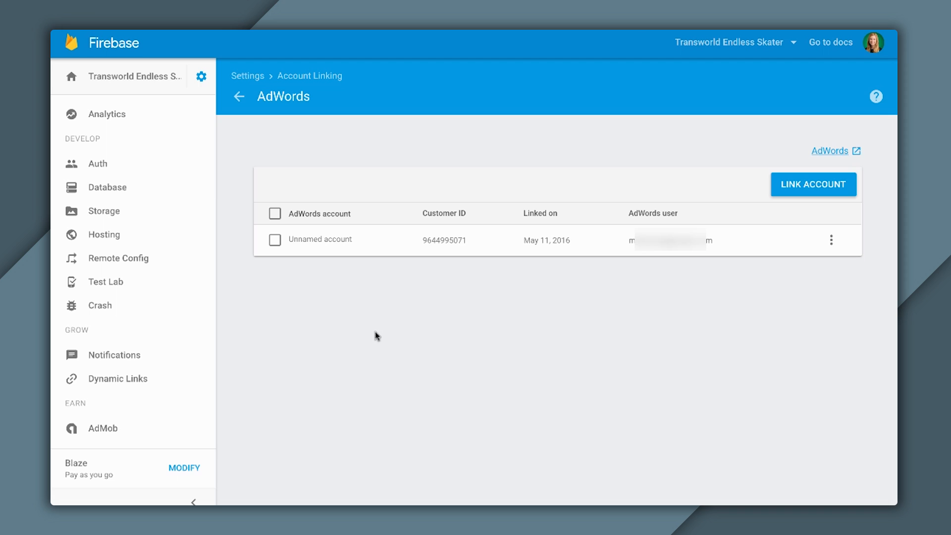
mouse_move(379, 339)
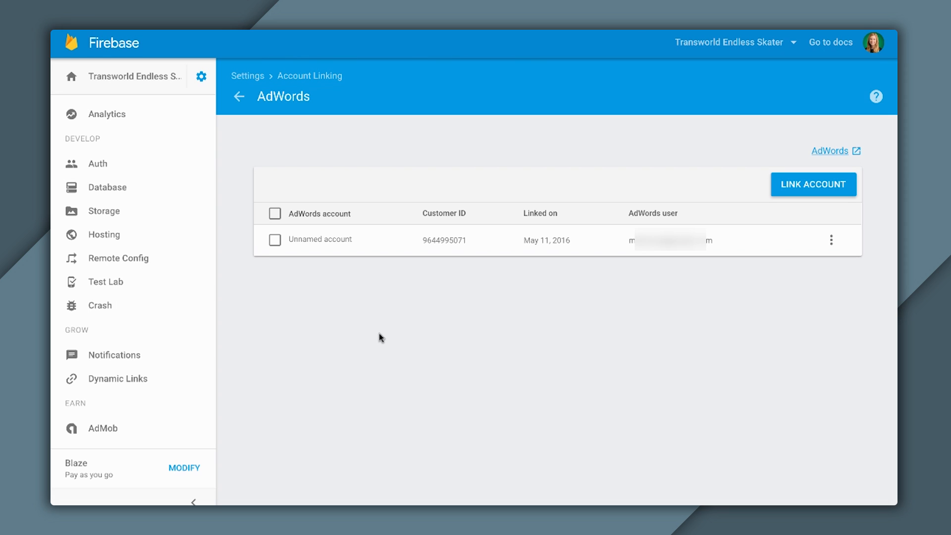
mouse_move(825, 298)
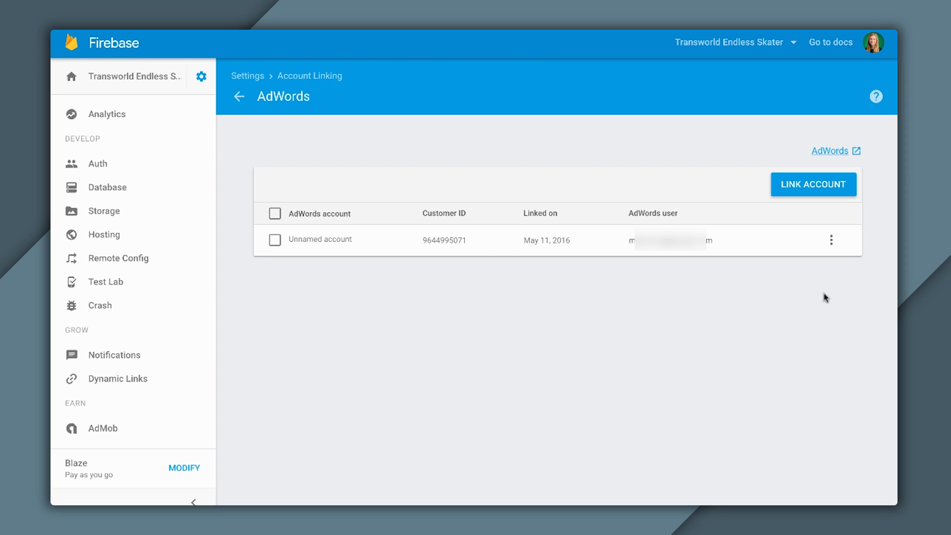
mouse_move(825, 193)
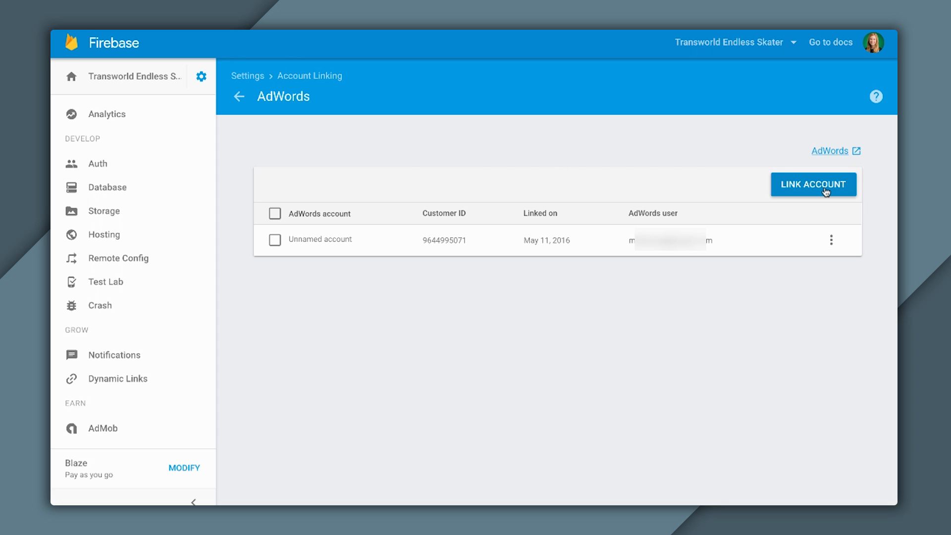
left_click(813, 184)
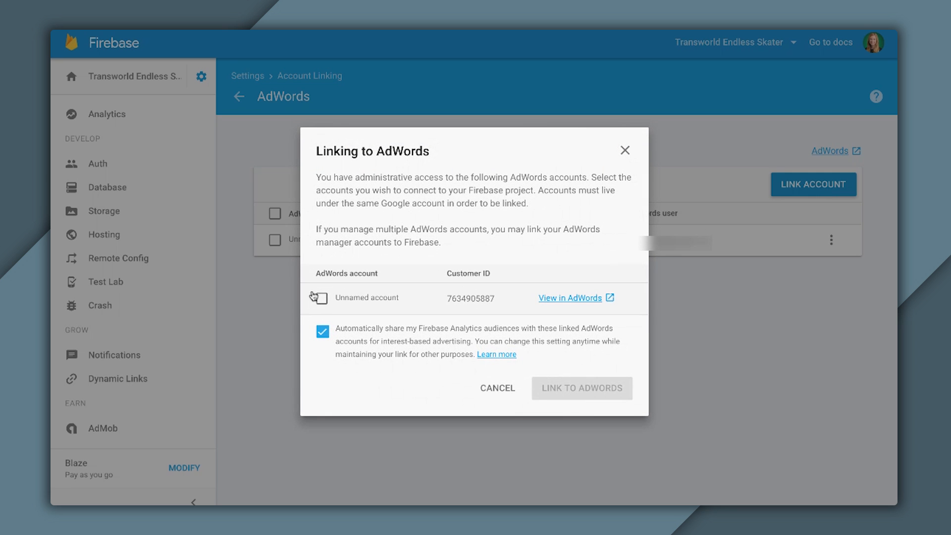
left_click(318, 298)
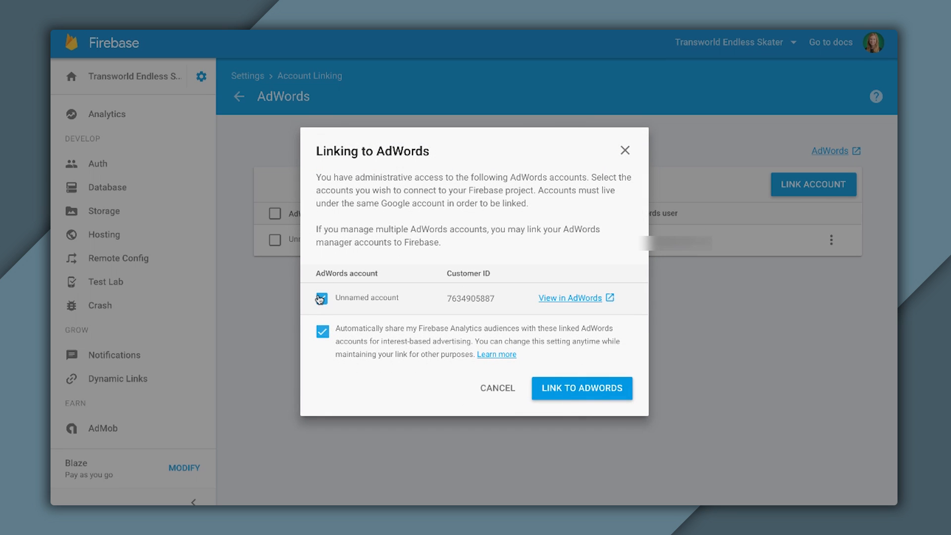
left_click(321, 298)
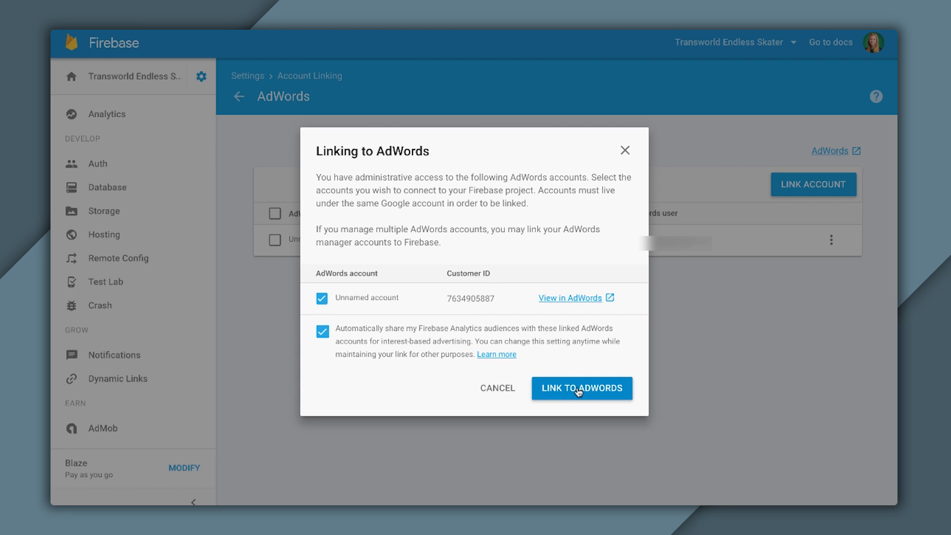
mouse_move(380, 343)
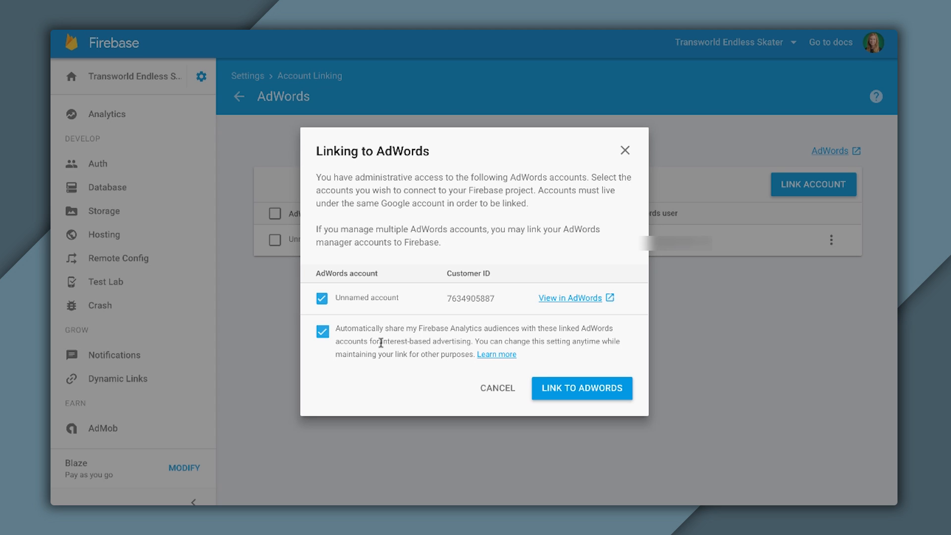
mouse_move(590, 392)
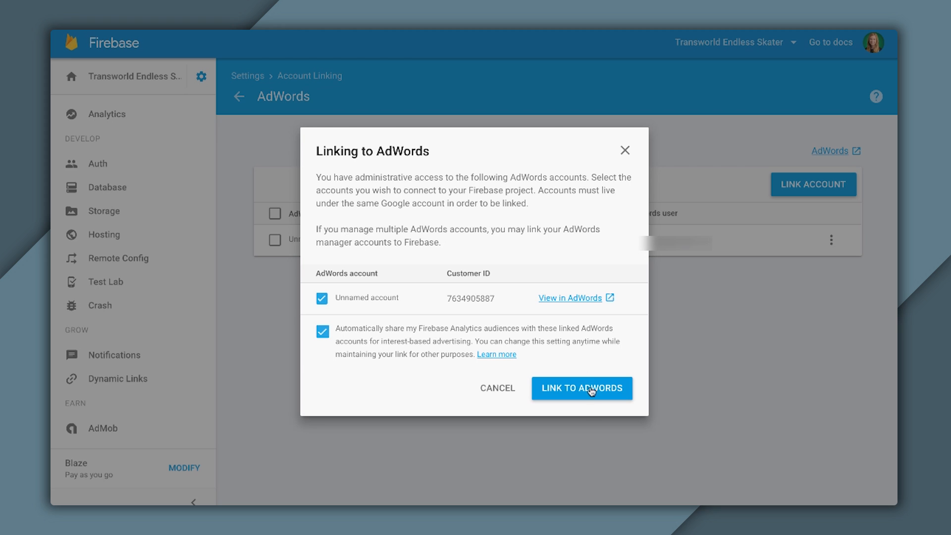
left_click(582, 388)
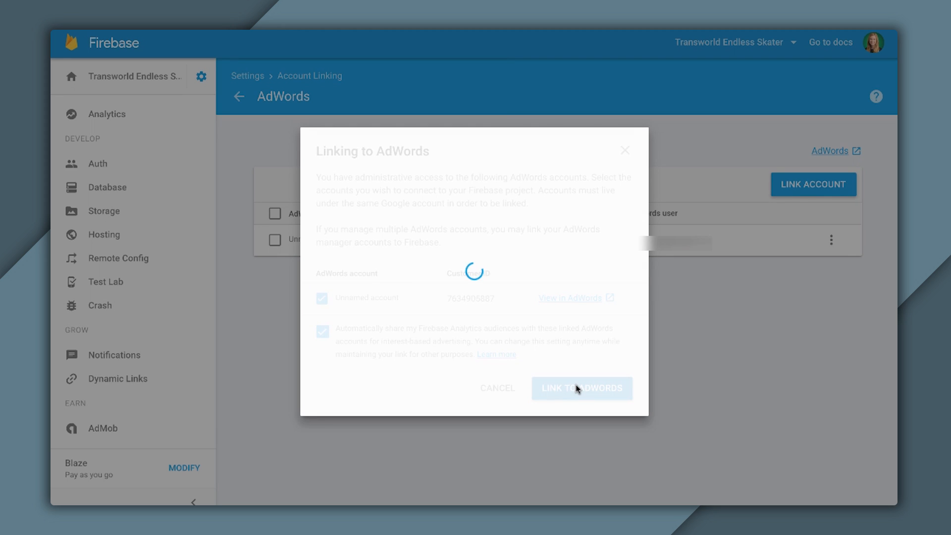
left_click(581, 389)
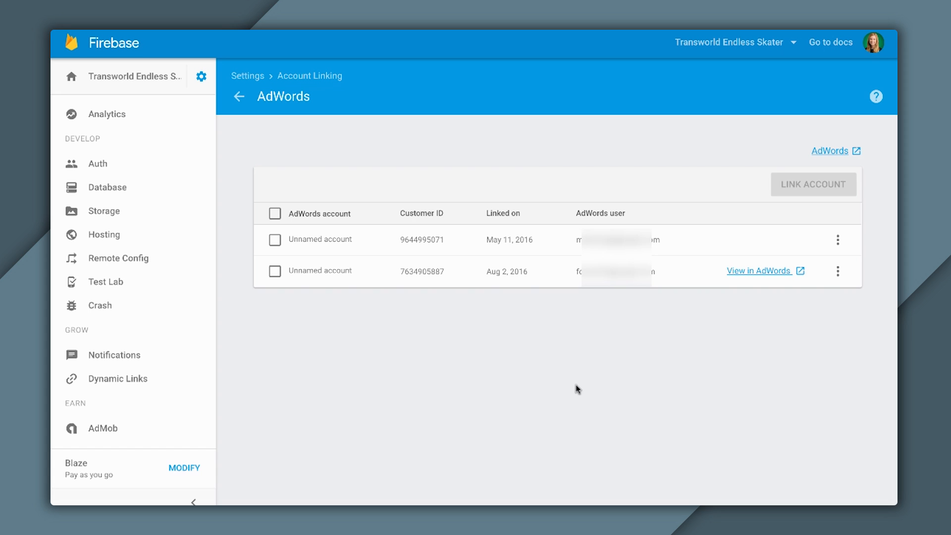
left_click(760, 271)
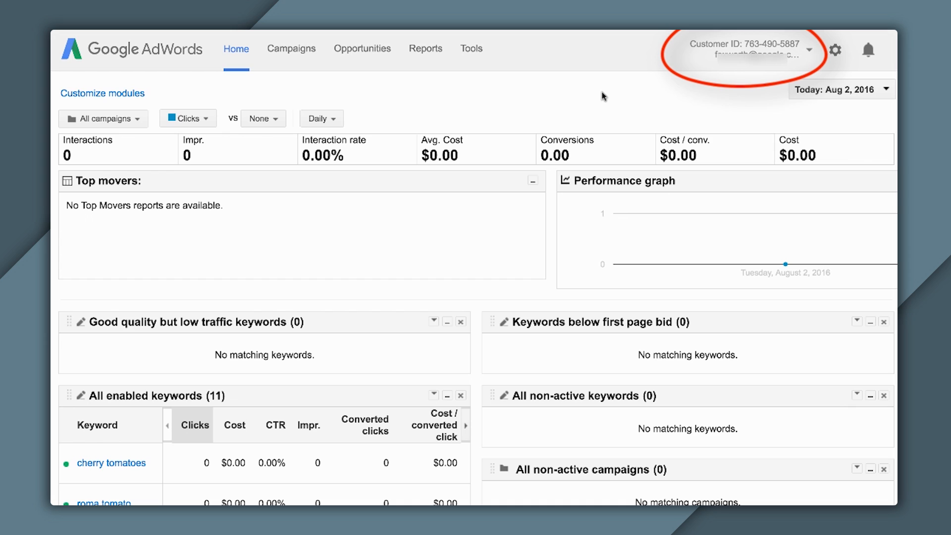
mouse_move(628, 91)
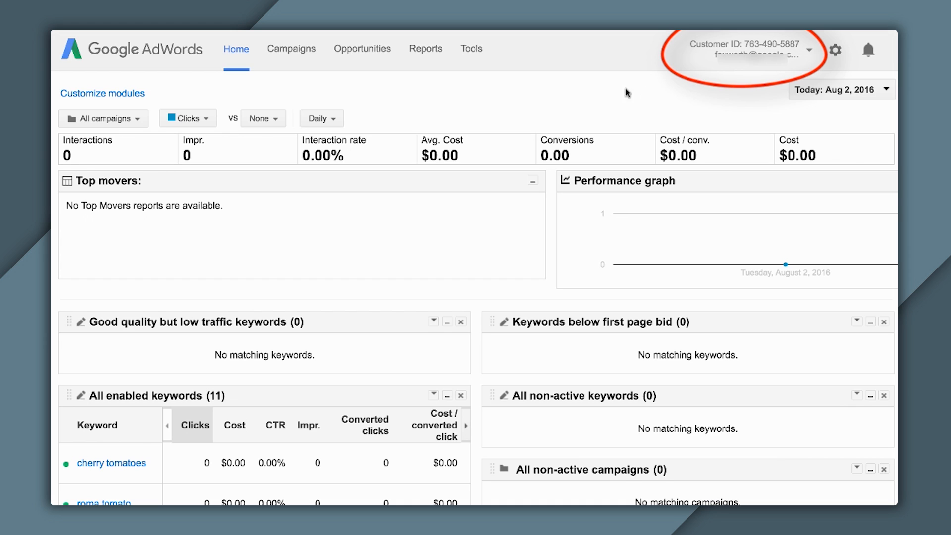
mouse_move(614, 94)
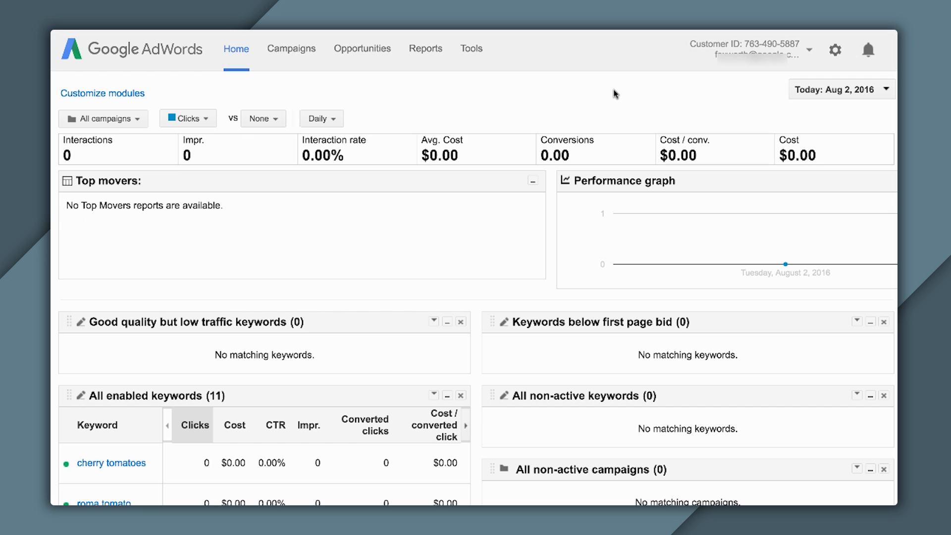
mouse_move(511, 63)
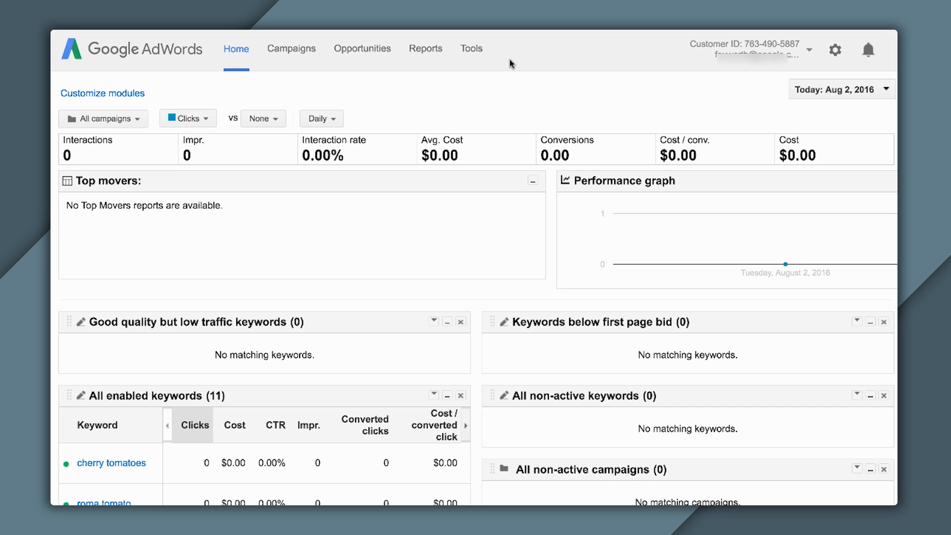
- Show the Conversion actions list via Tools > Conversions
left_click(472, 49)
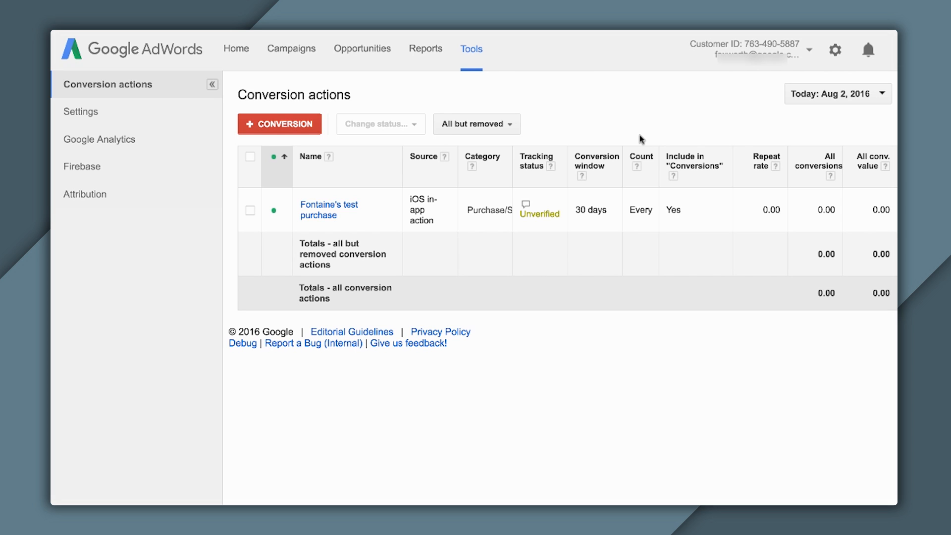
mouse_move(84, 167)
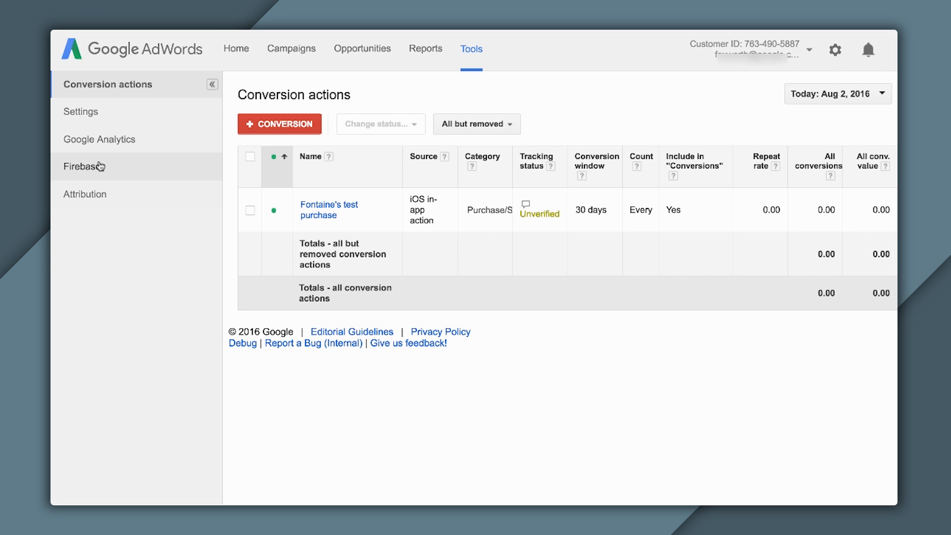
- From the Firebase import page, select the iOS first_open event and import it
left_click(83, 166)
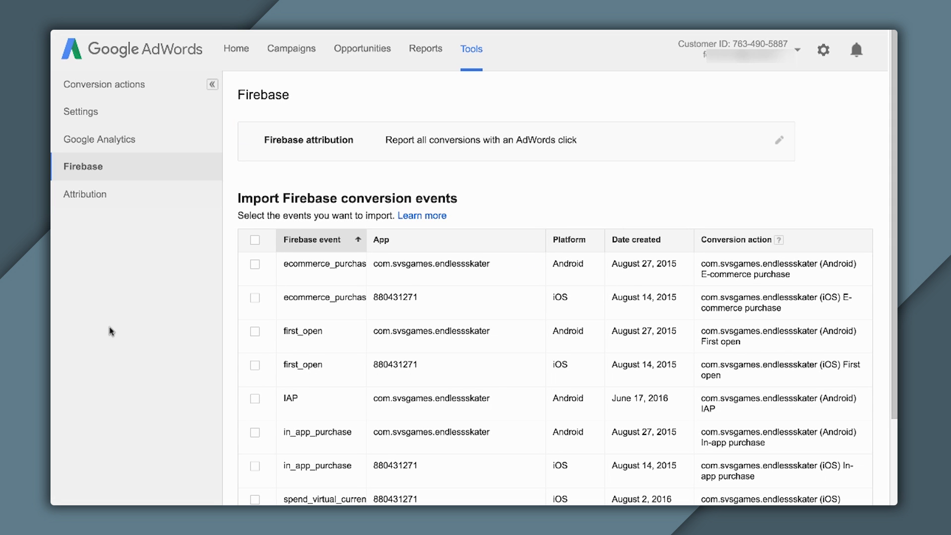
scroll("down", 3)
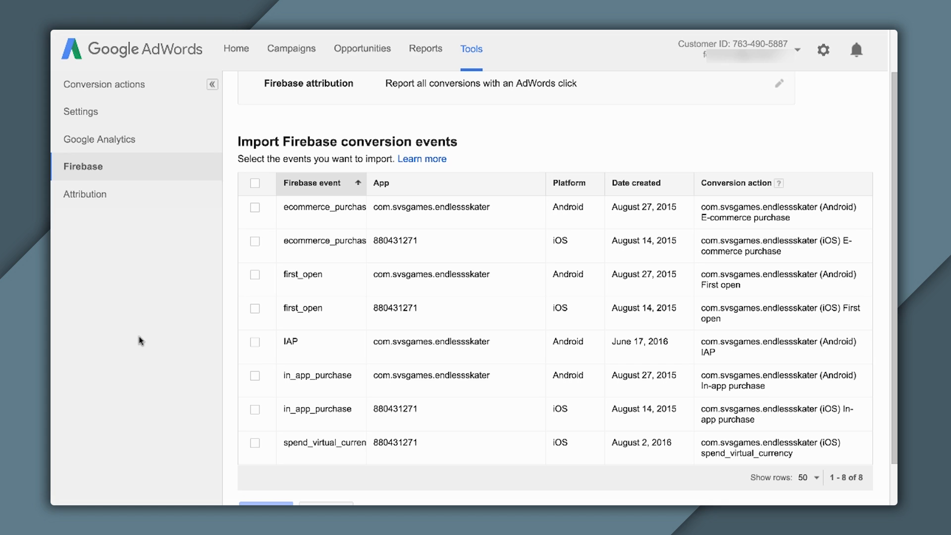
scroll("down", 3)
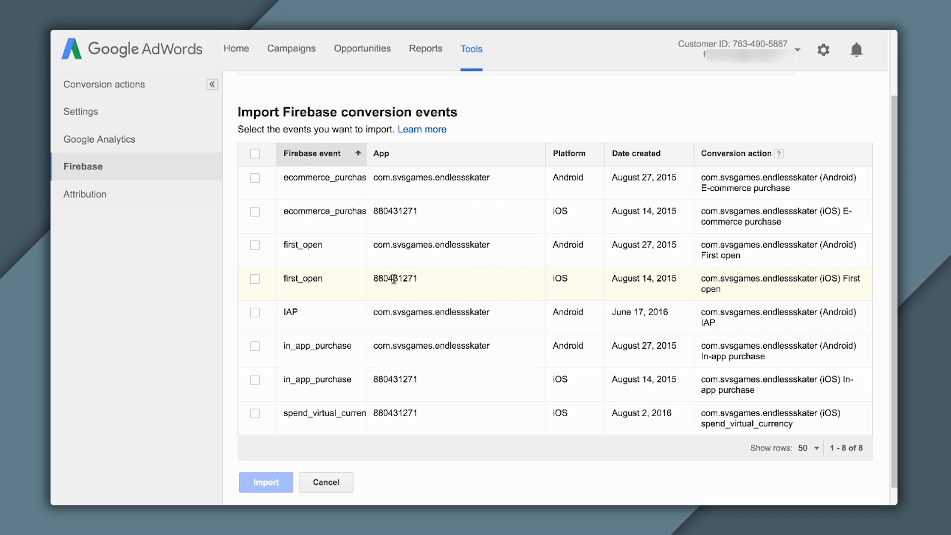
mouse_move(304, 292)
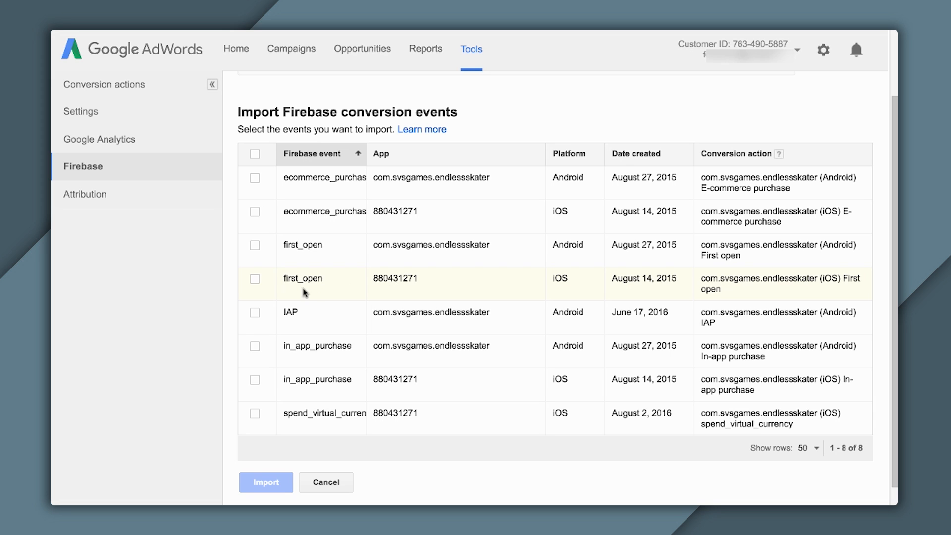
mouse_move(278, 285)
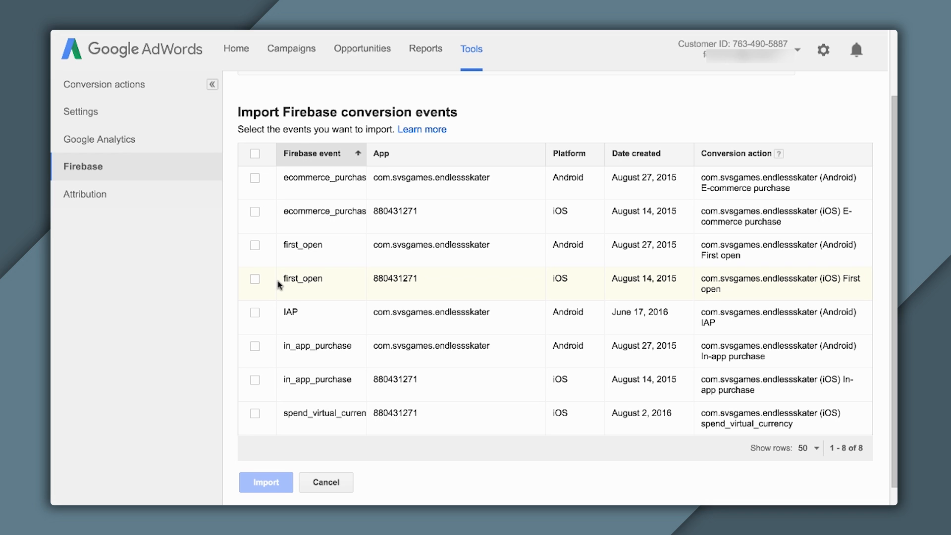
left_click(254, 279)
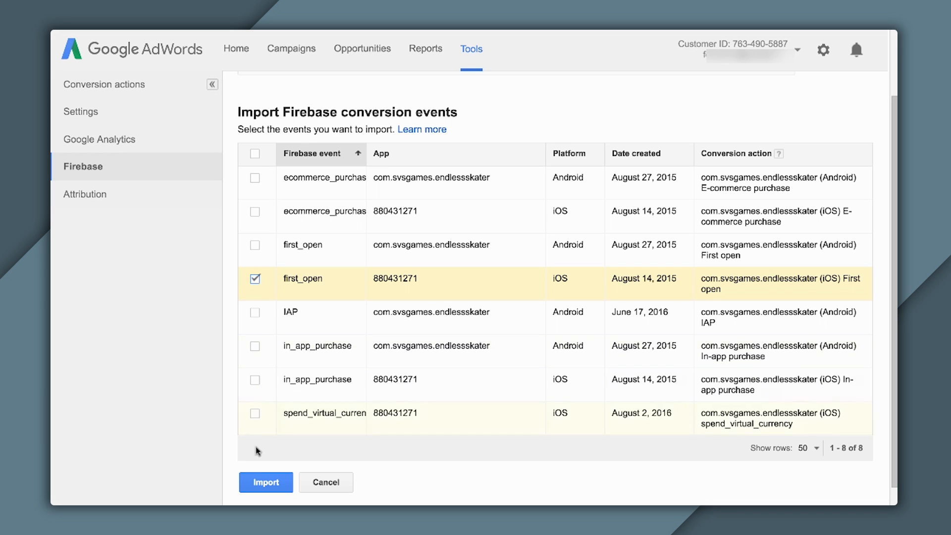
left_click(265, 482)
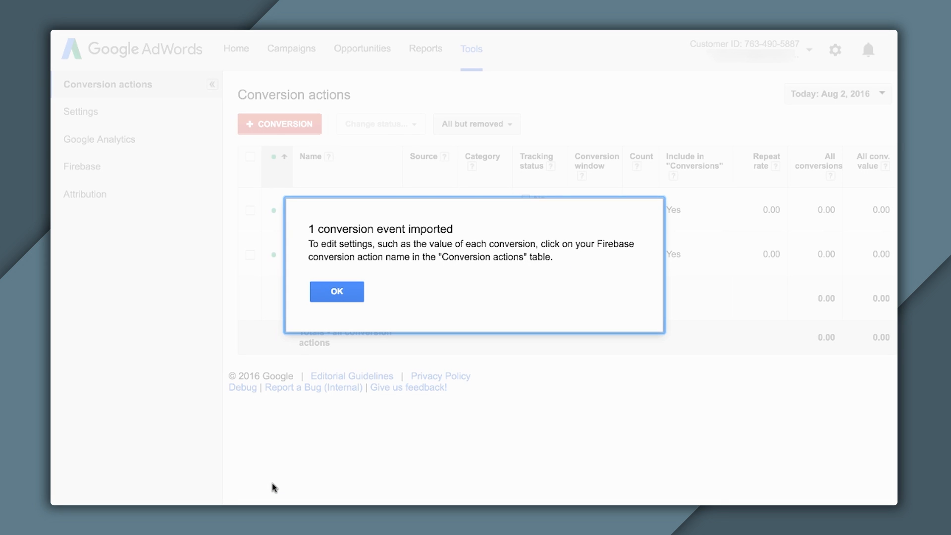
- Dismiss the '1 conversion event imported' confirmation and review the new iOS First open row
left_click(337, 291)
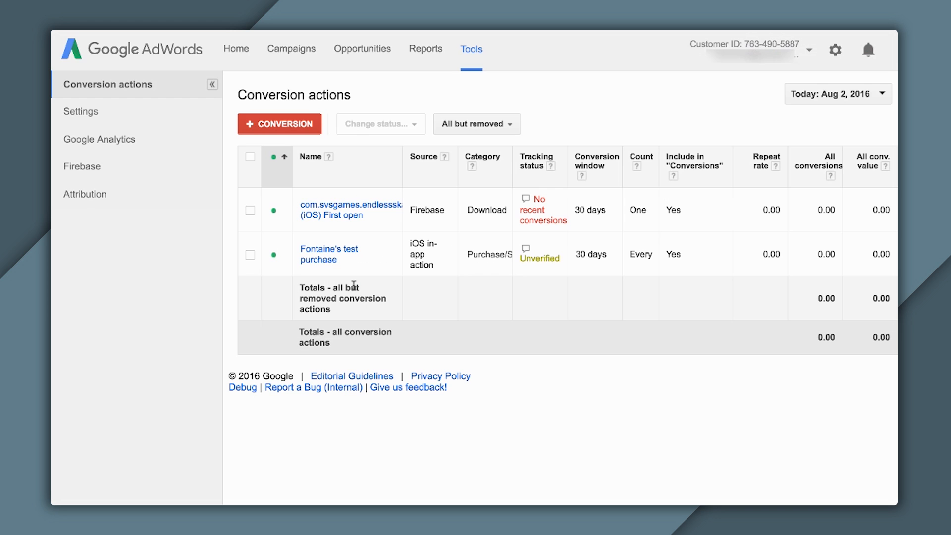
mouse_move(133, 339)
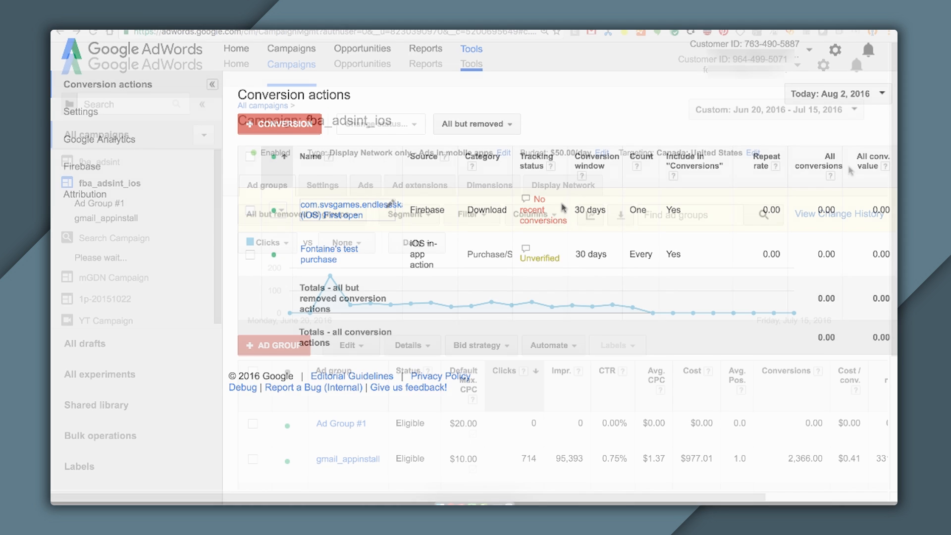
left_click(110, 182)
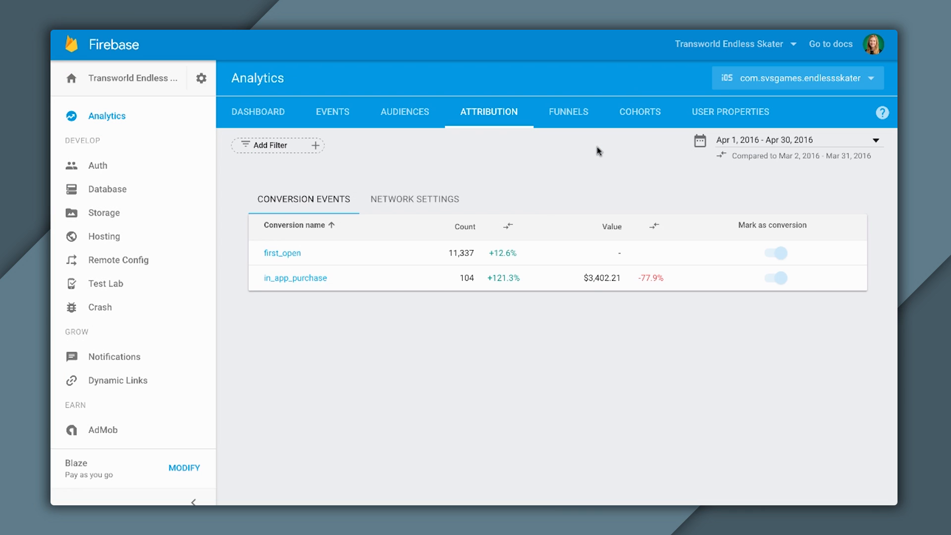
mouse_move(280, 261)
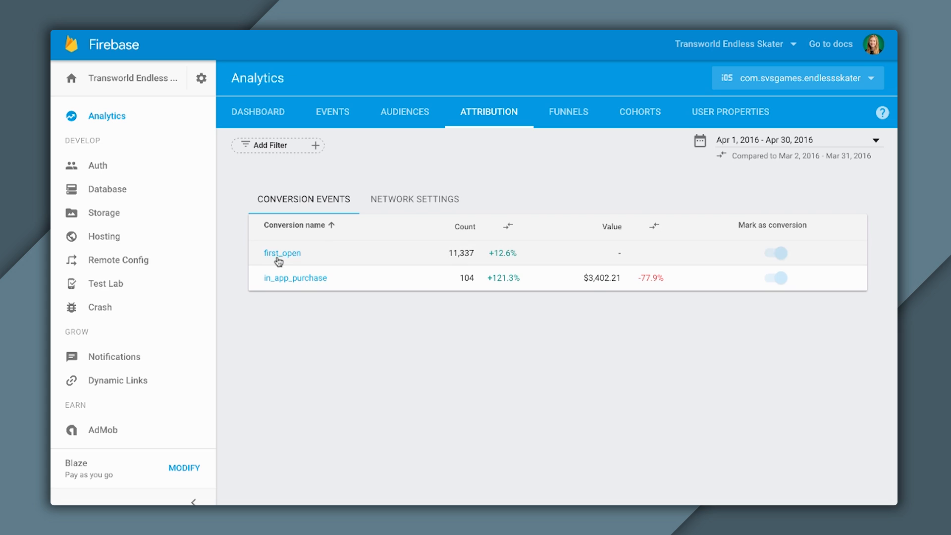
- View first_open's event trend and per-source conversions, revenue and LTV table
left_click(281, 253)
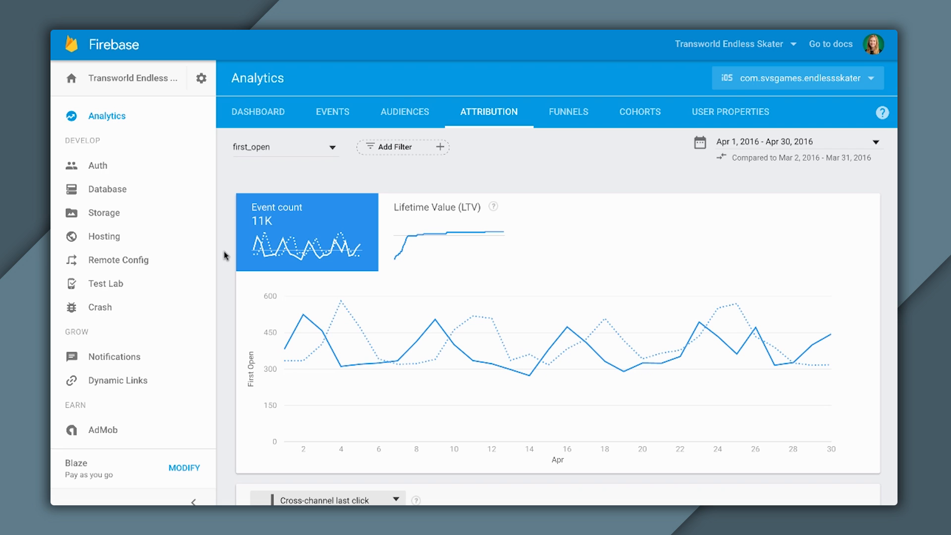
scroll("down", 3)
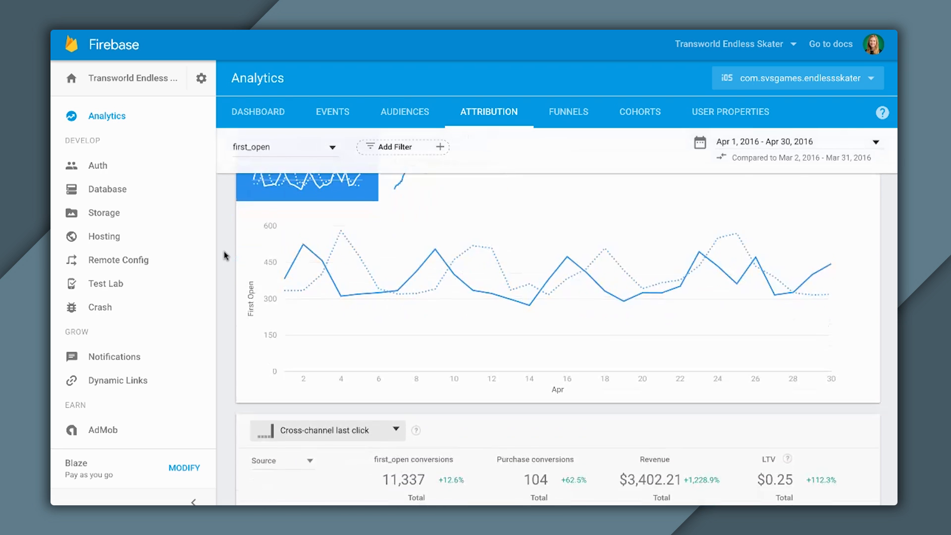
scroll("down", 3)
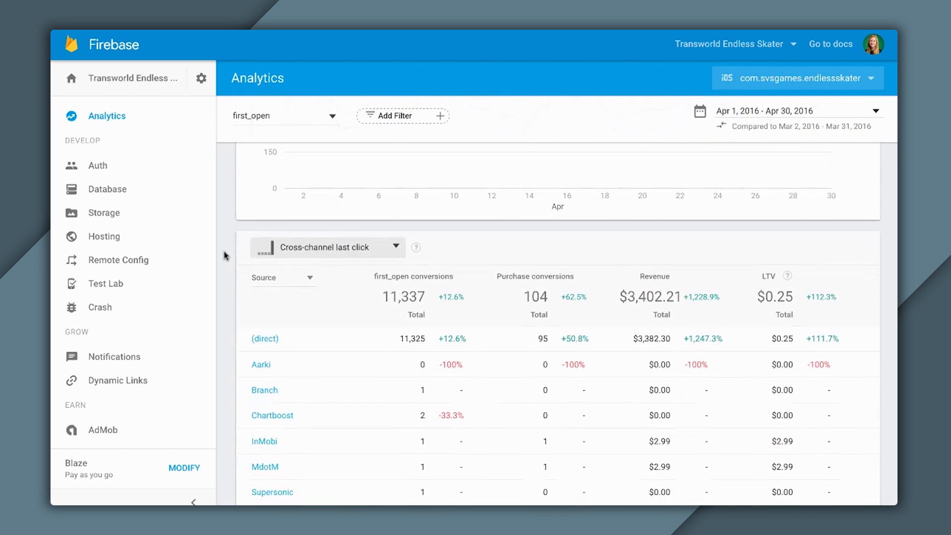
scroll("down", 3)
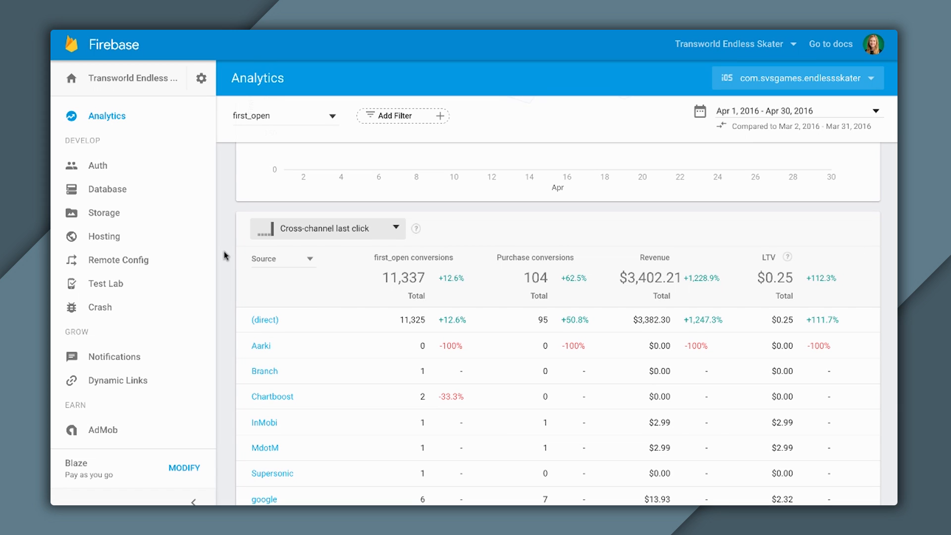
mouse_move(229, 486)
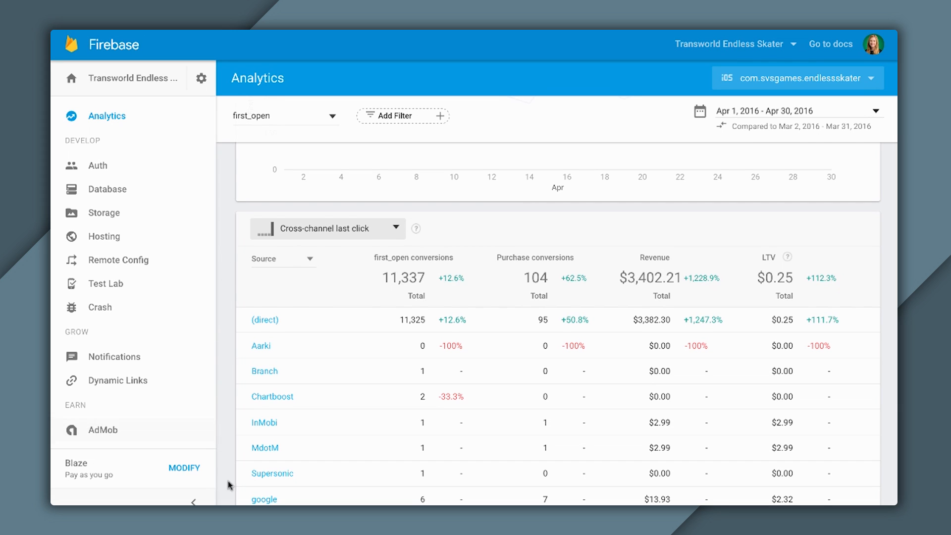